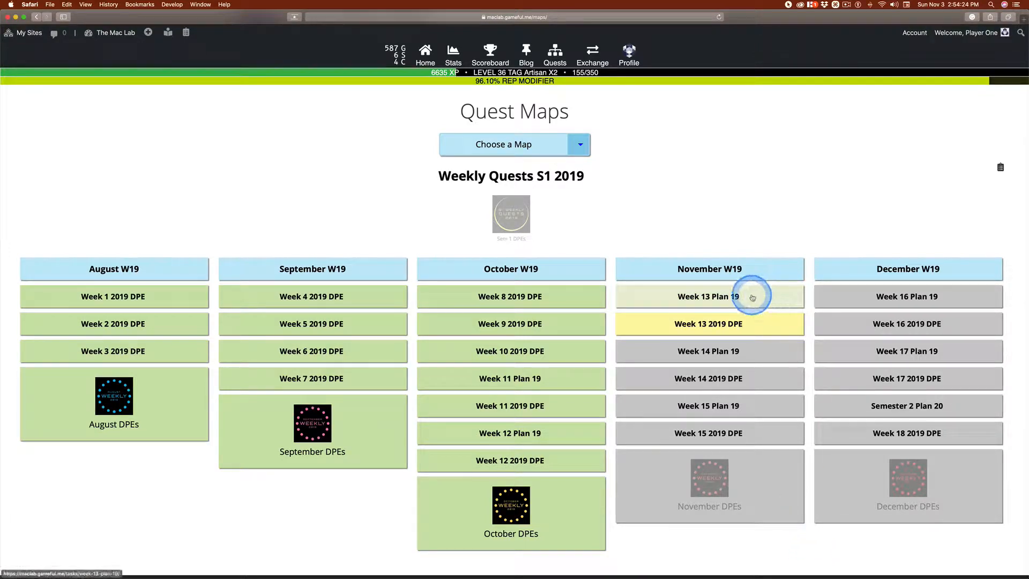
pyautogui.moveTo(793, 330)
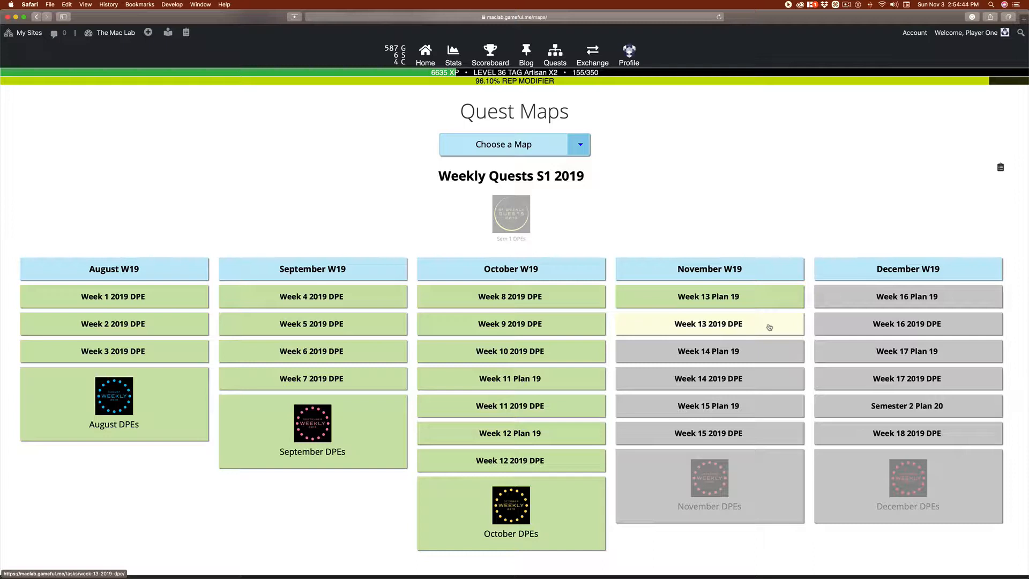
pyautogui.moveTo(768, 324)
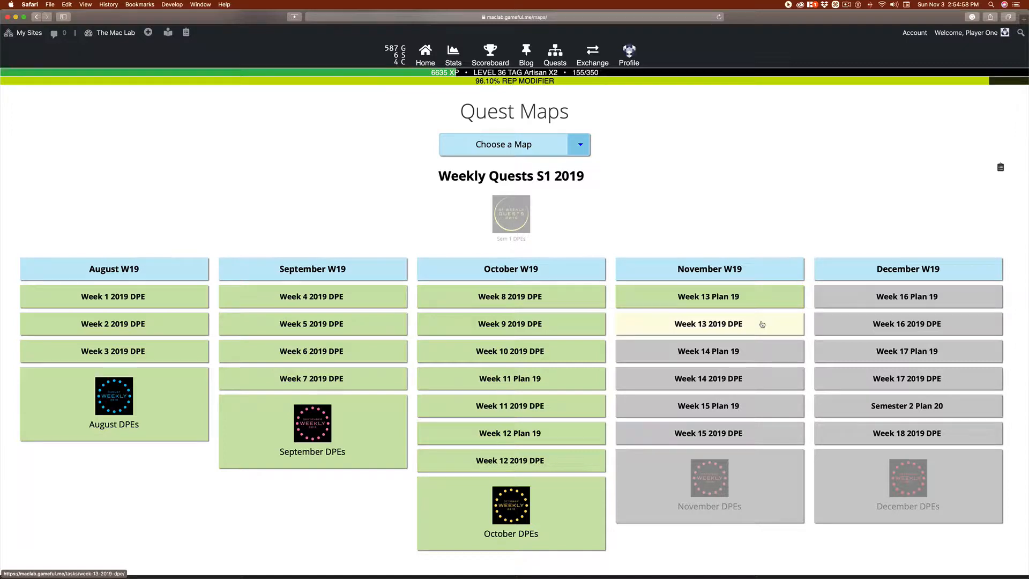
pyautogui.click(708, 323)
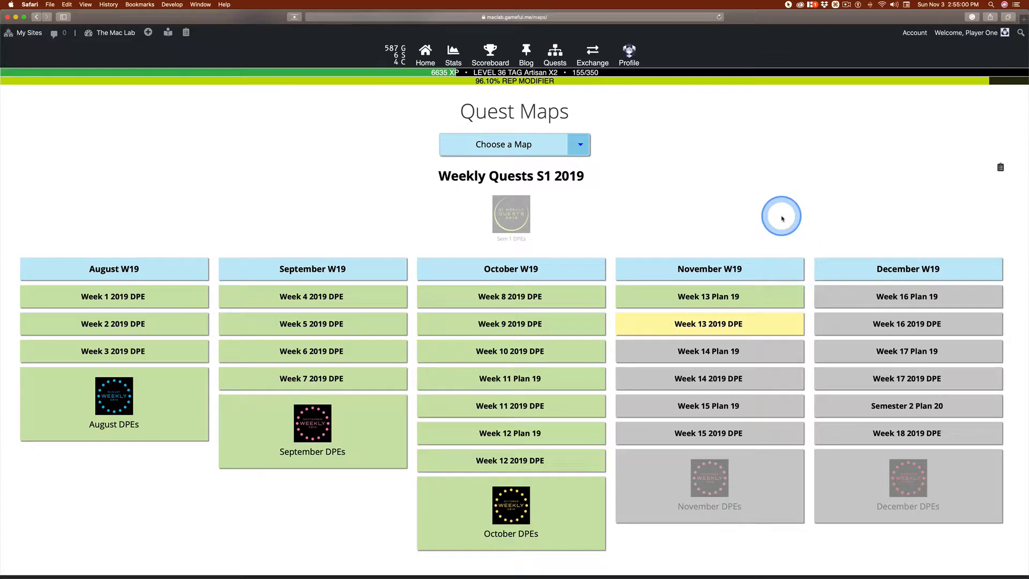
pyautogui.moveTo(780, 221)
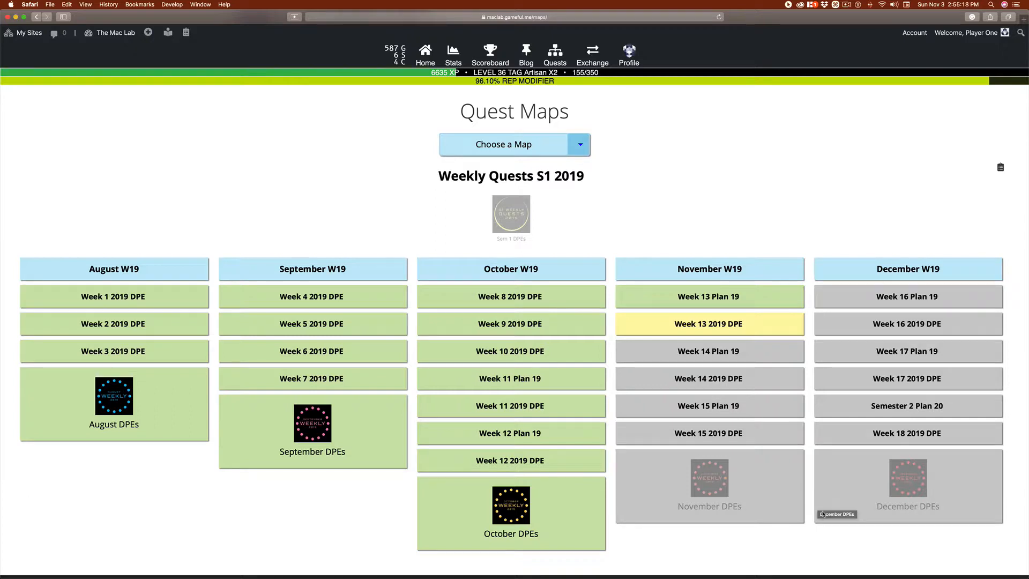
pyautogui.click(753, 517)
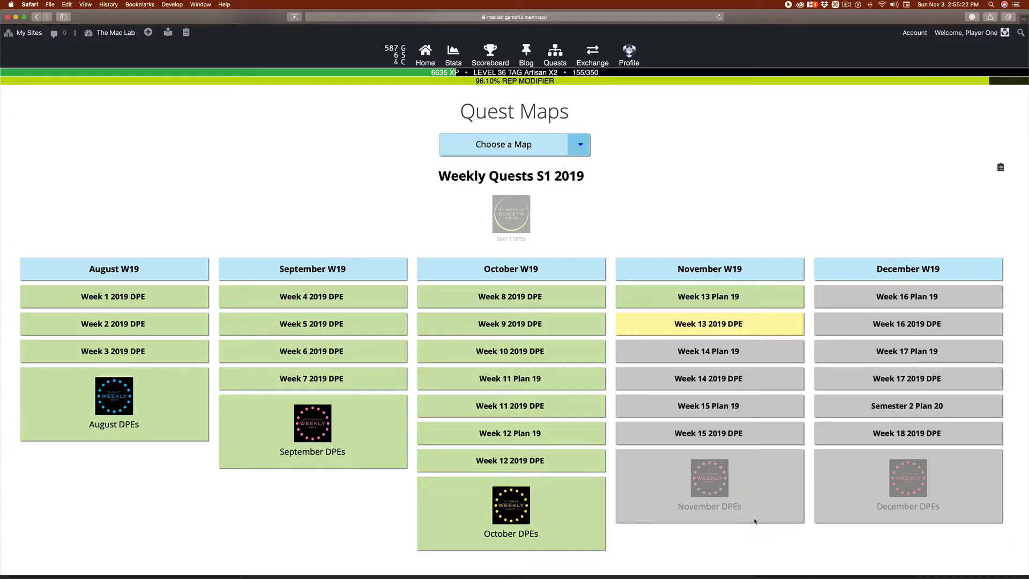
pyautogui.click(759, 517)
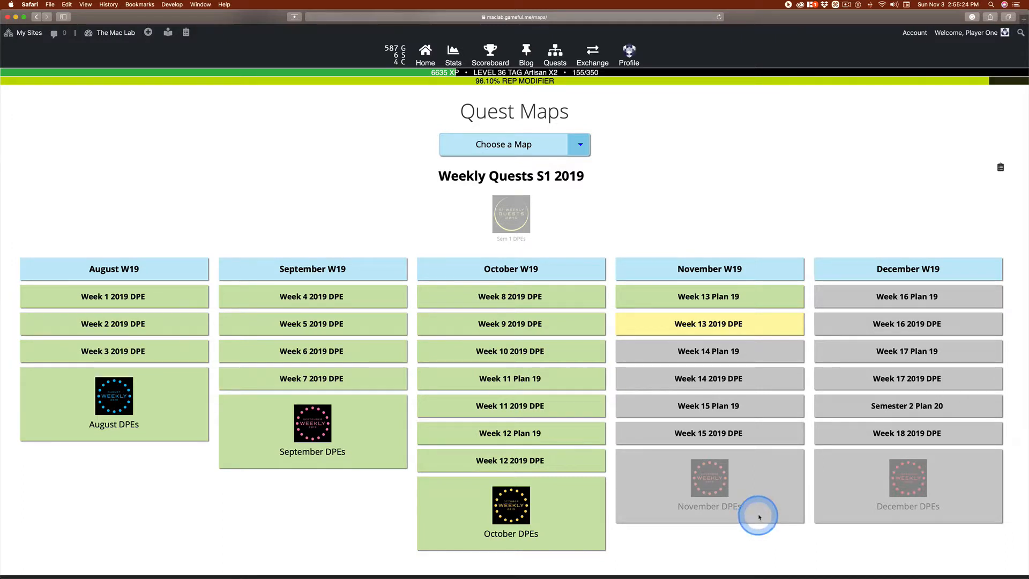
pyautogui.moveTo(735, 320)
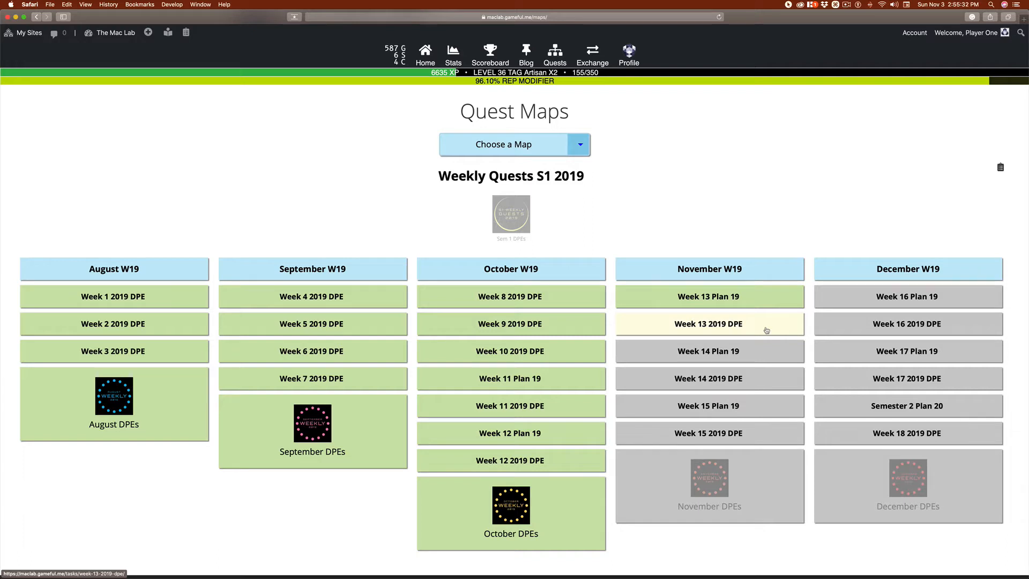
pyautogui.click(767, 326)
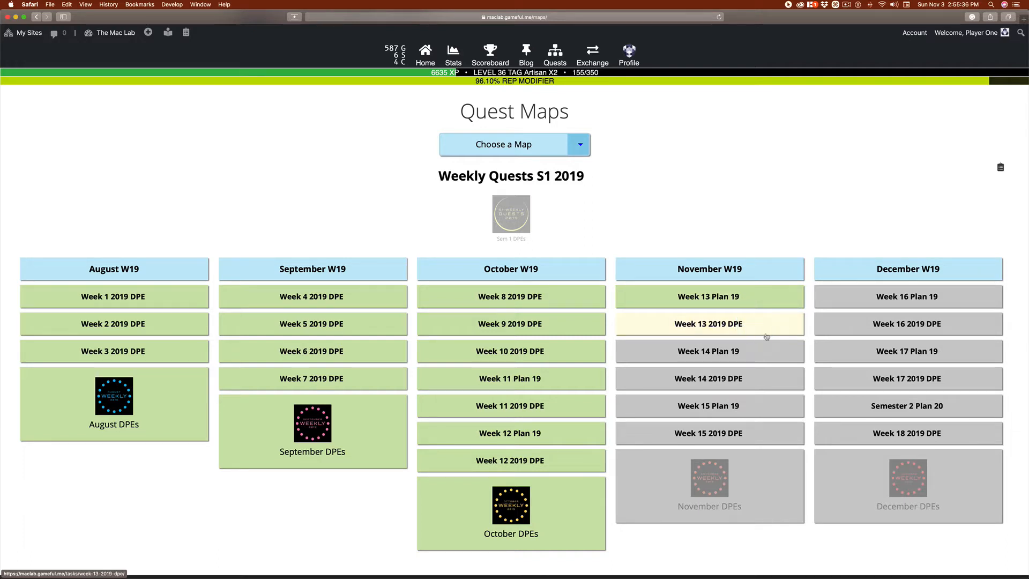
pyautogui.moveTo(763, 328)
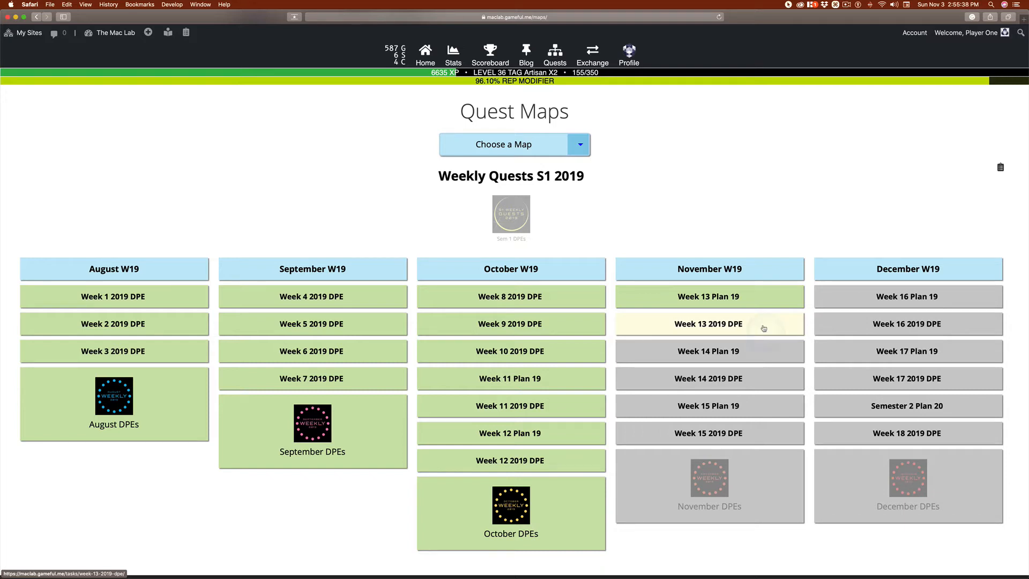